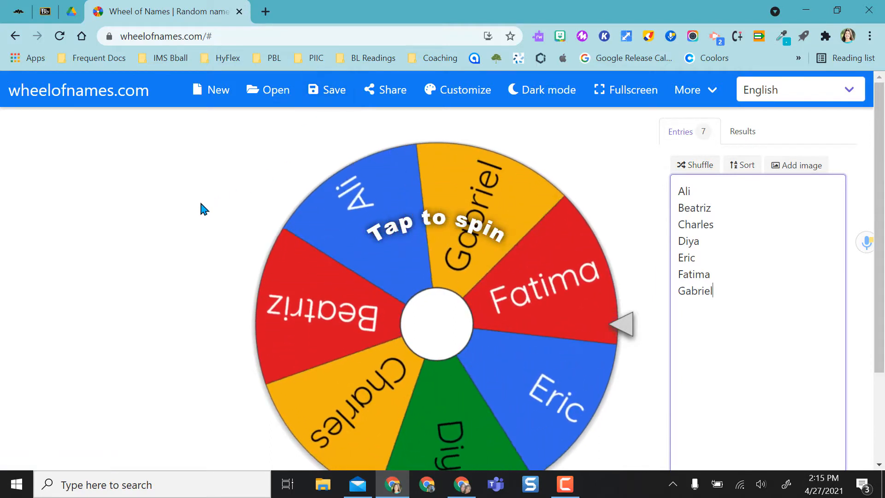
# - Spin the seven-name sample wheel (Ali through Gabriel) twice
pyautogui.click(436, 324)
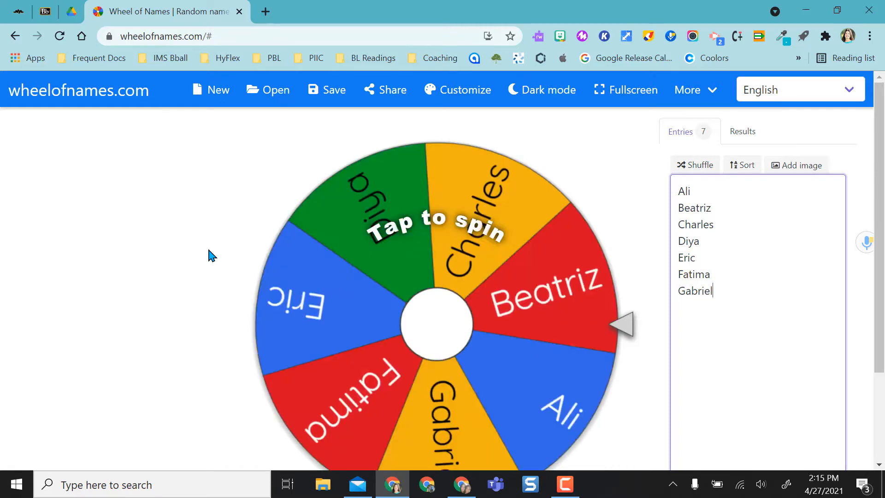
pyautogui.click(687, 89)
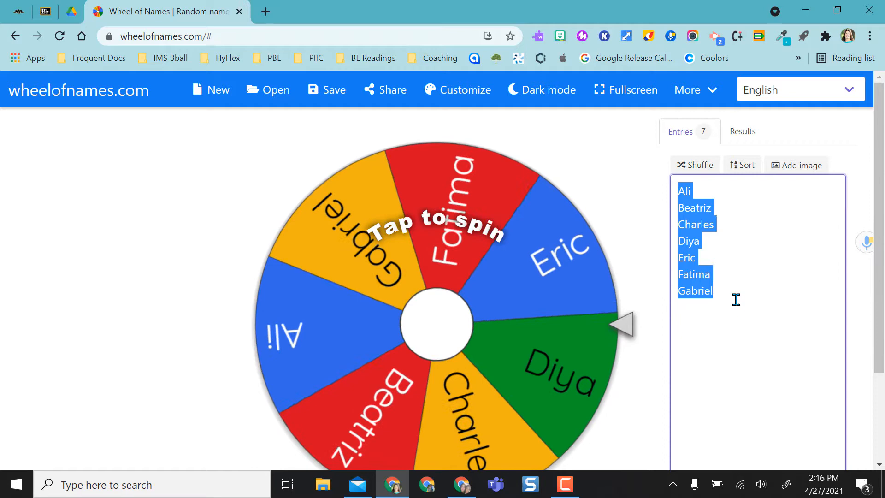
# - Enter the 21 class names, sort them alphabetically, then shuffle them twice
pyautogui.write('Jorda')
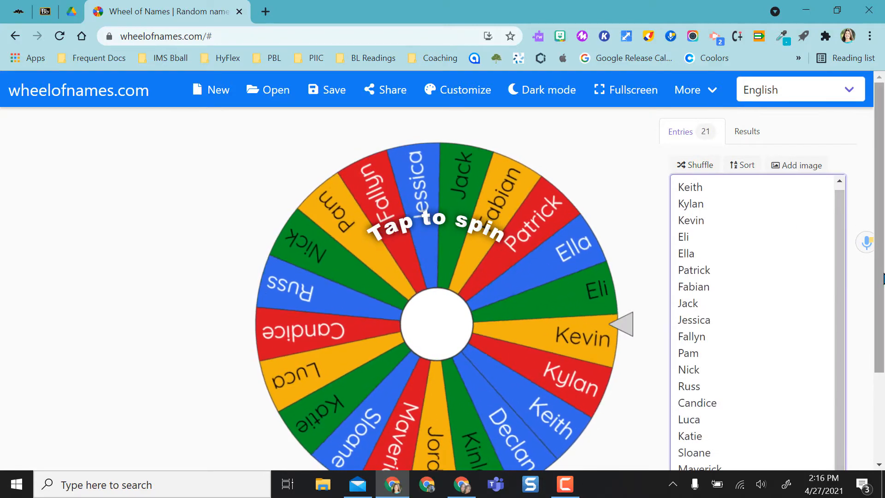
pyautogui.click(742, 165)
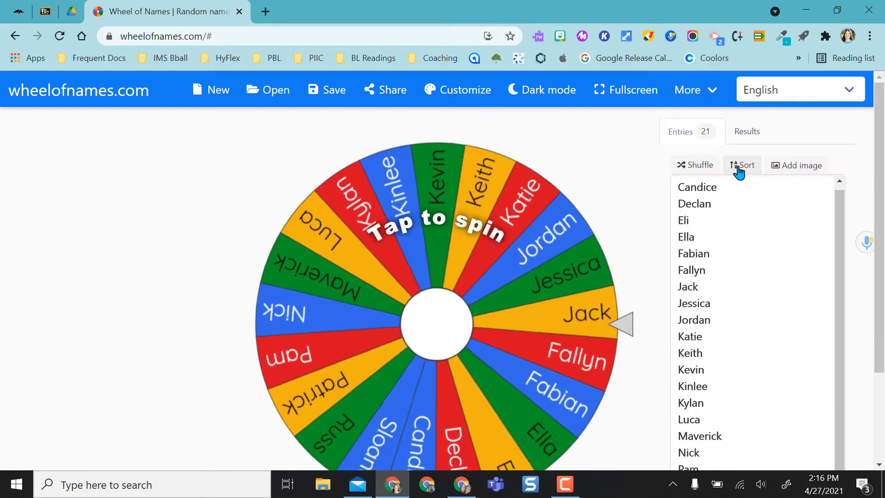
pyautogui.click(696, 165)
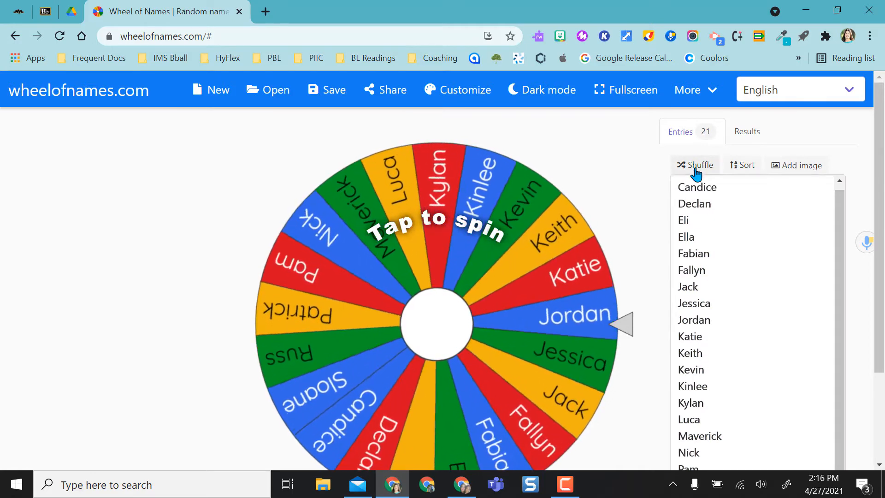
pyautogui.click(695, 165)
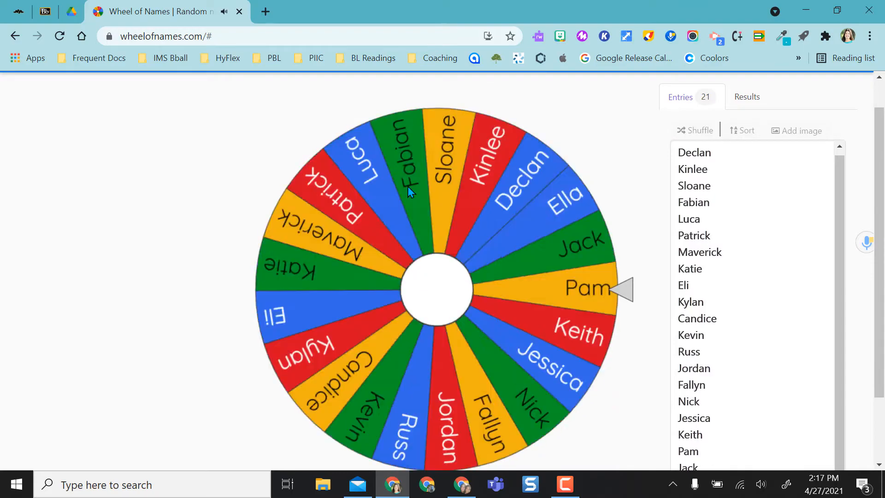
# - Spin the class wheel and dismiss the winner popup for Russ, keeping him on the wheel
pyautogui.click(438, 290)
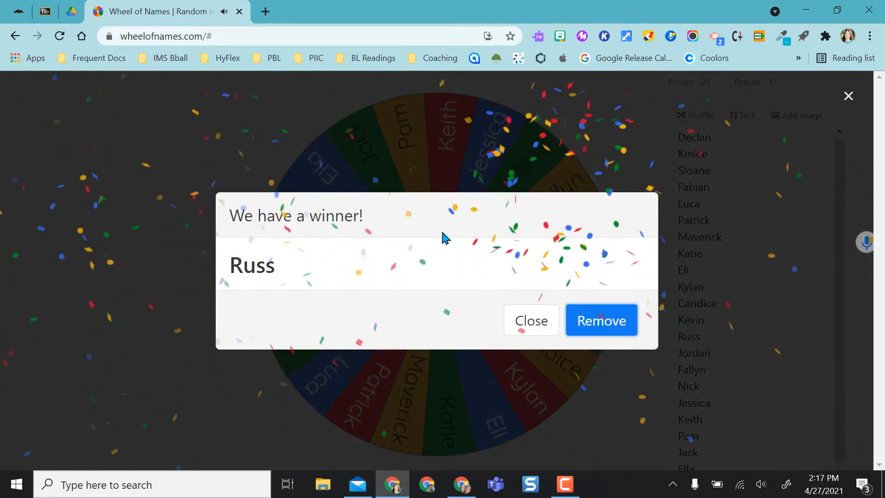
pyautogui.moveTo(389, 201)
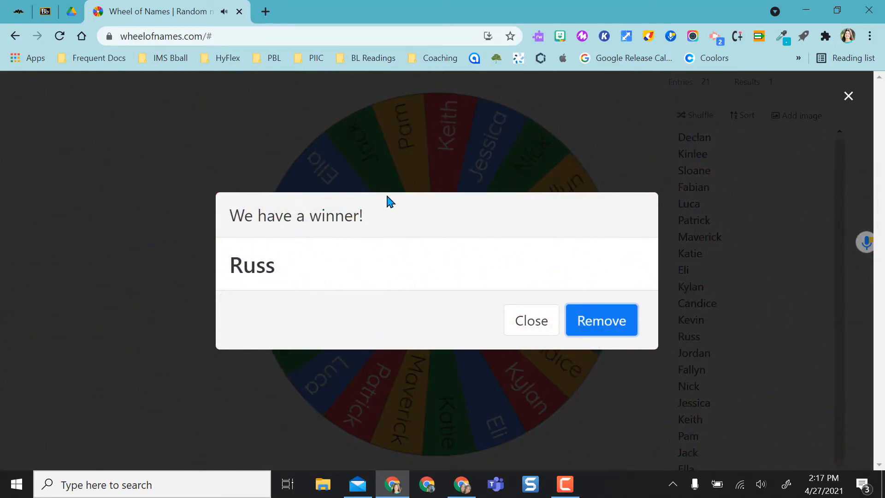
pyautogui.moveTo(344, 202)
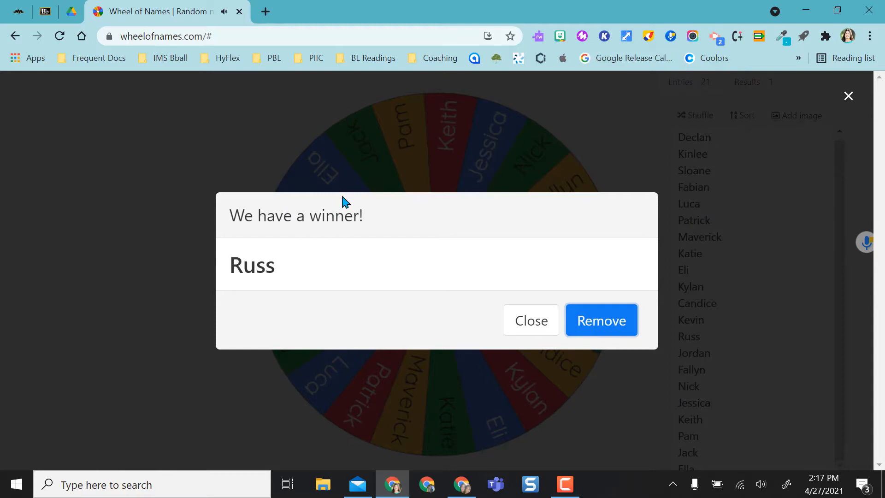
pyautogui.moveTo(601, 320)
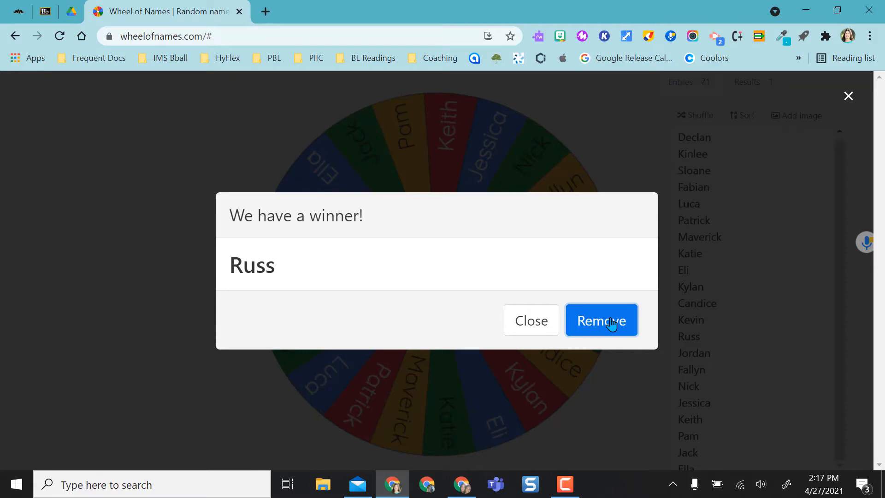
pyautogui.moveTo(531, 320)
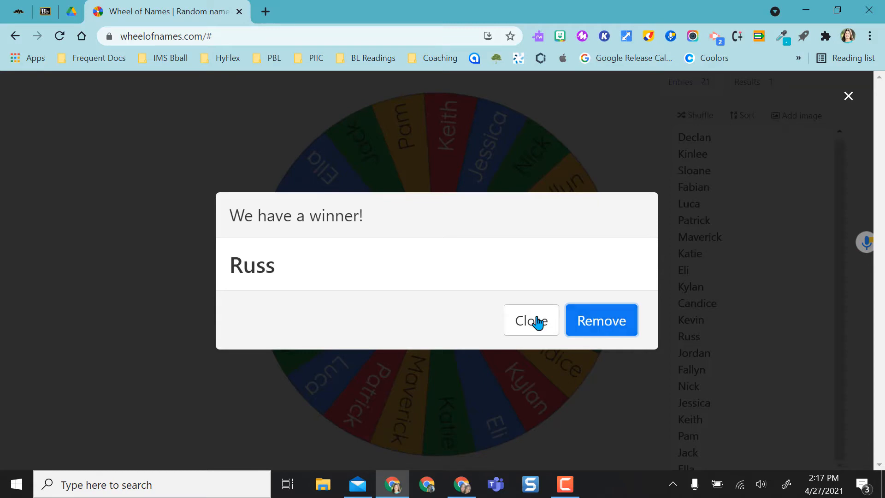
pyautogui.moveTo(519, 330)
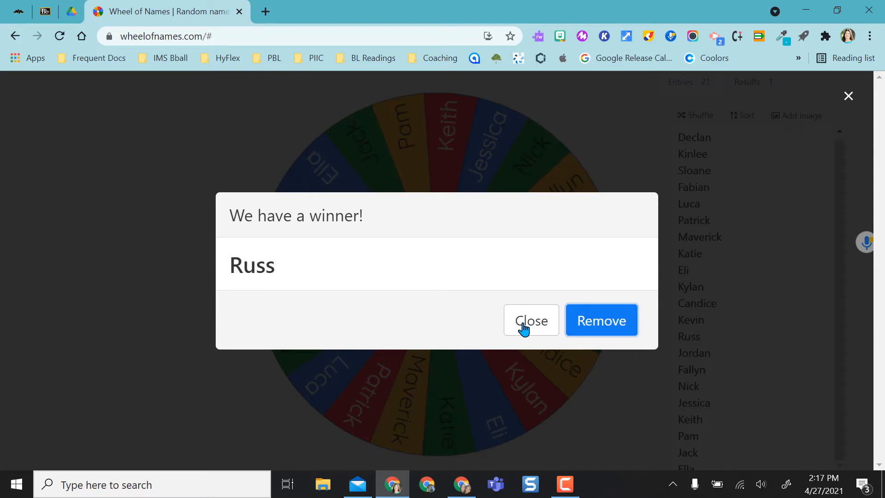
pyautogui.click(530, 319)
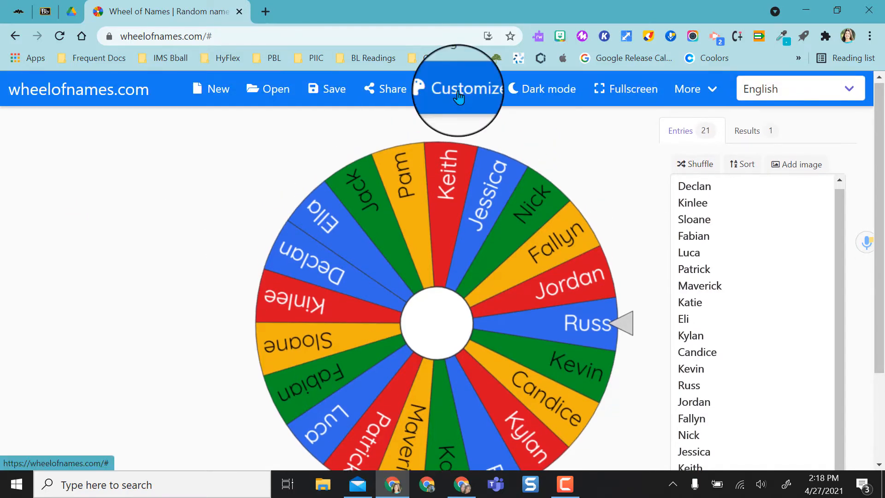
# - Review the during-spin settings: ticking sound, 10-second spin time, 500 visible names
pyautogui.click(458, 89)
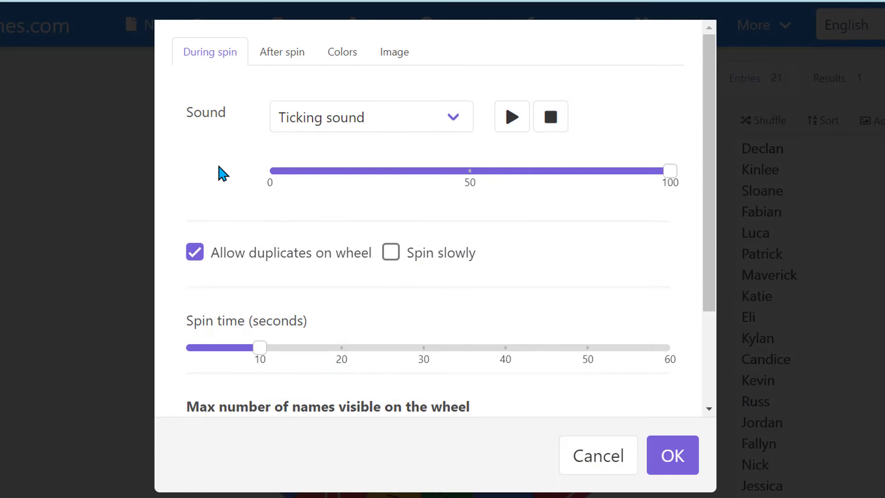
pyautogui.moveTo(628, 235)
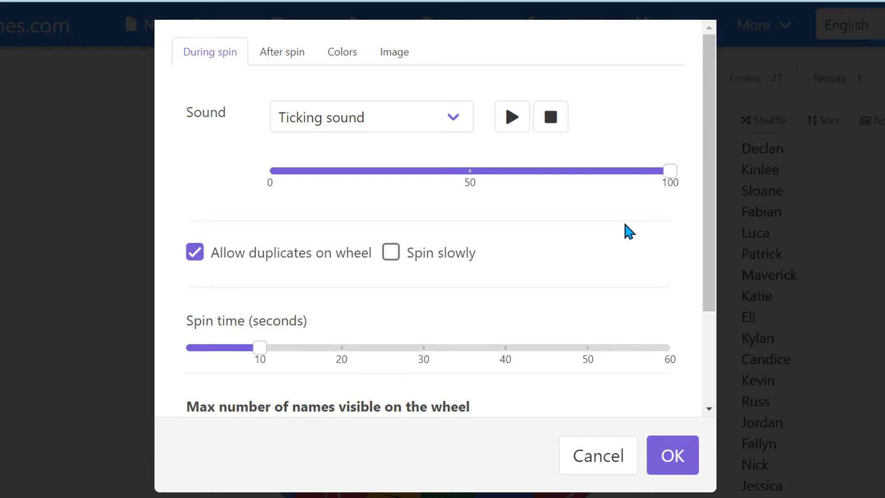
pyautogui.moveTo(381, 124)
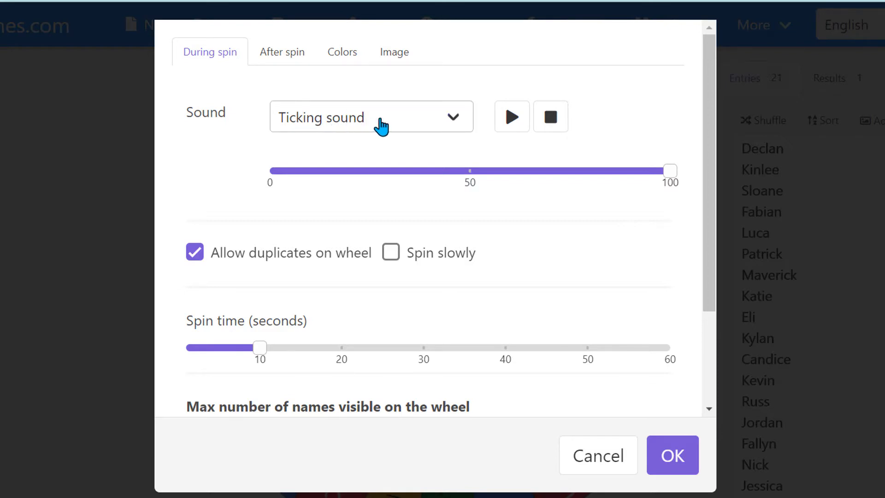
pyautogui.click(371, 116)
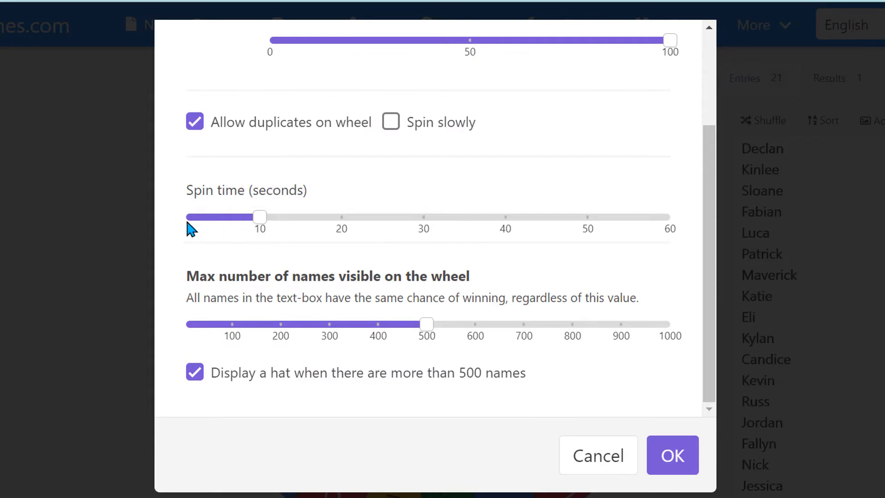
pyautogui.moveTo(481, 326)
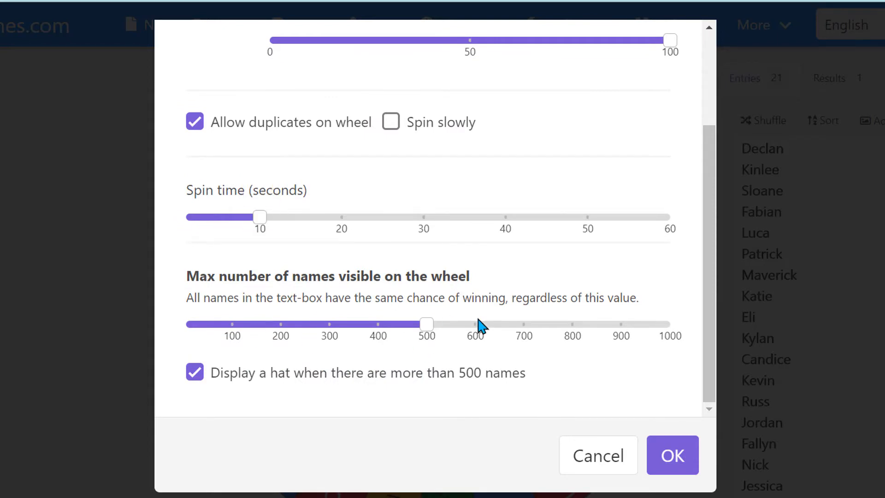
pyautogui.moveTo(203, 338)
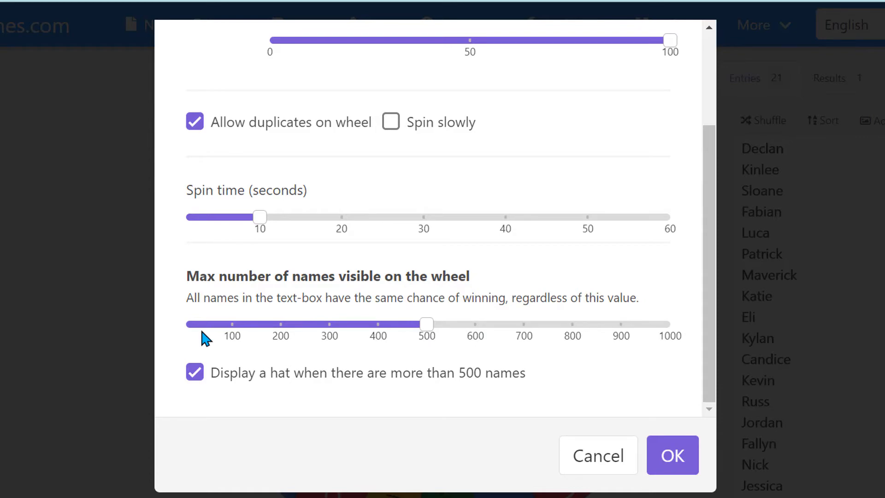
pyautogui.moveTo(425, 324)
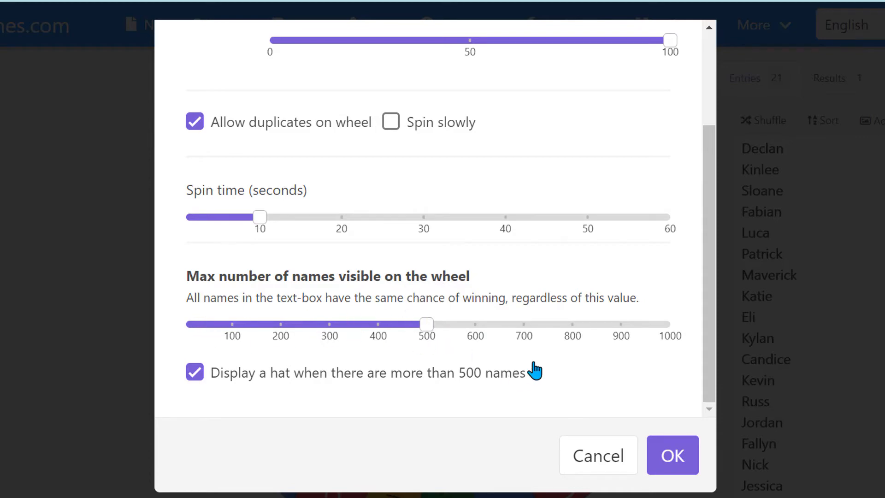
pyautogui.click(281, 52)
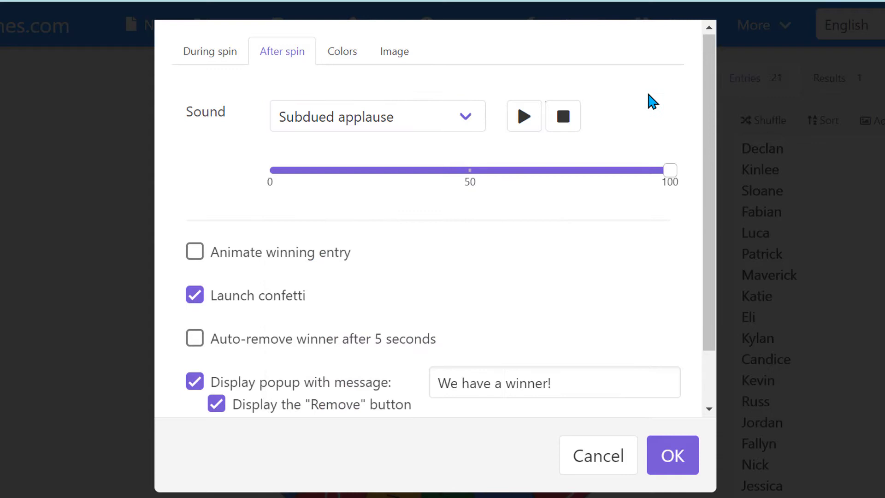
pyautogui.moveTo(297, 305)
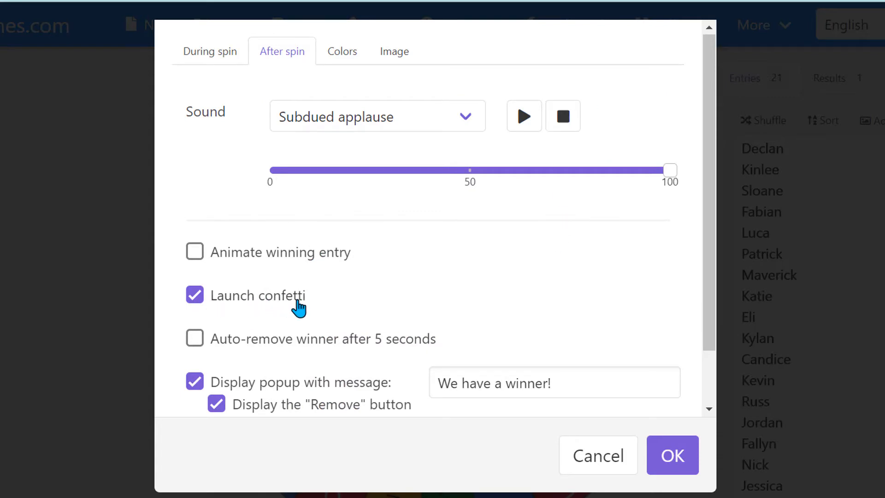
# - Scroll through the after-spin applause, confetti and winner popup options, then view Colors
pyautogui.scroll(-3)
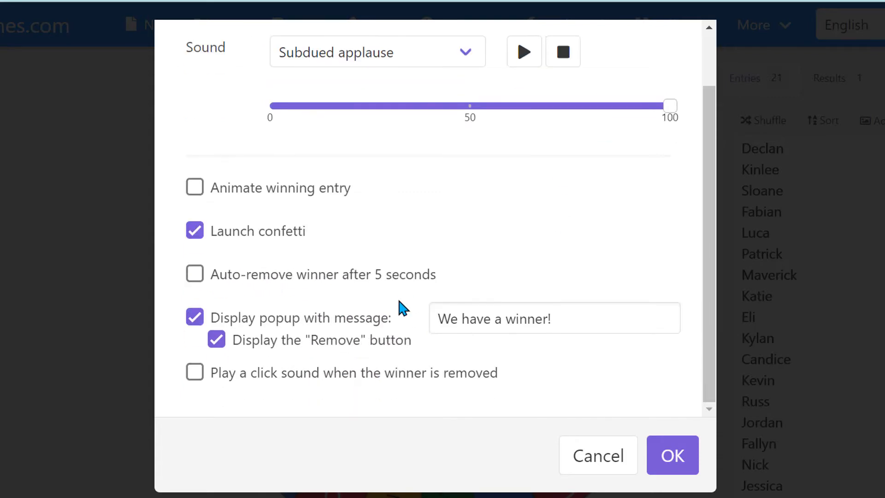
pyautogui.moveTo(522, 384)
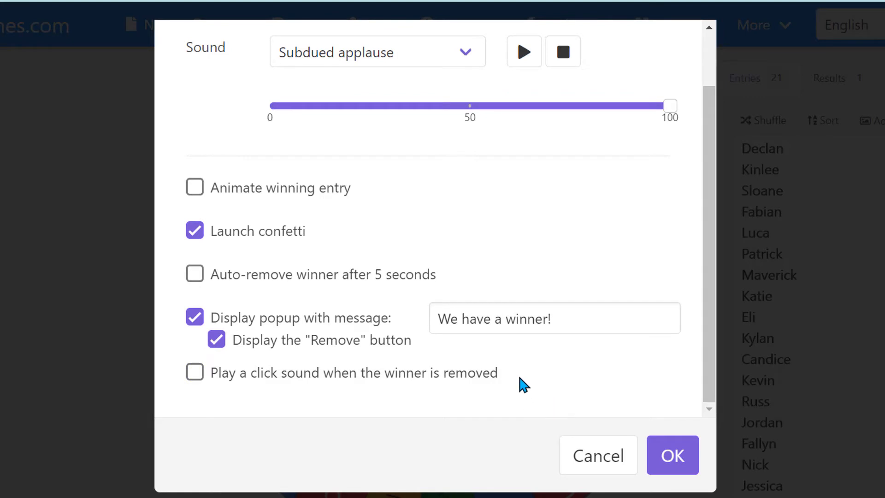
pyautogui.click(342, 72)
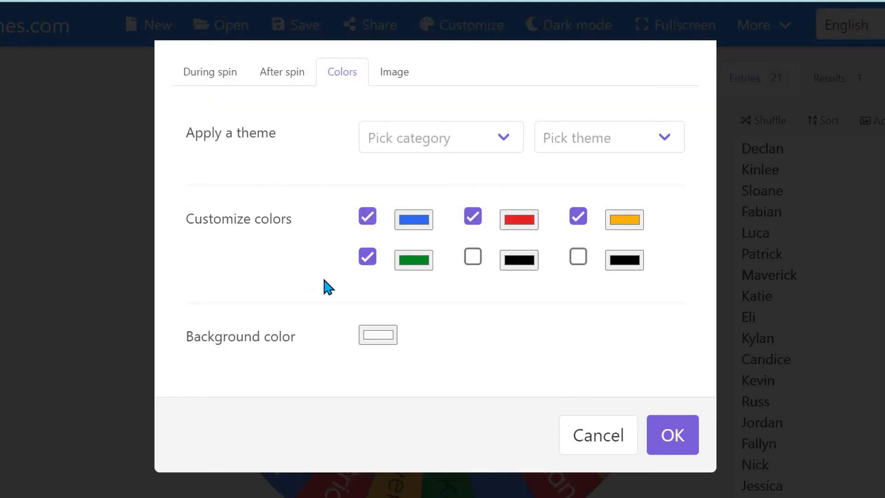
# - Reopen the colour settings, choose a theme category and set the background hue to purple
pyautogui.click(671, 434)
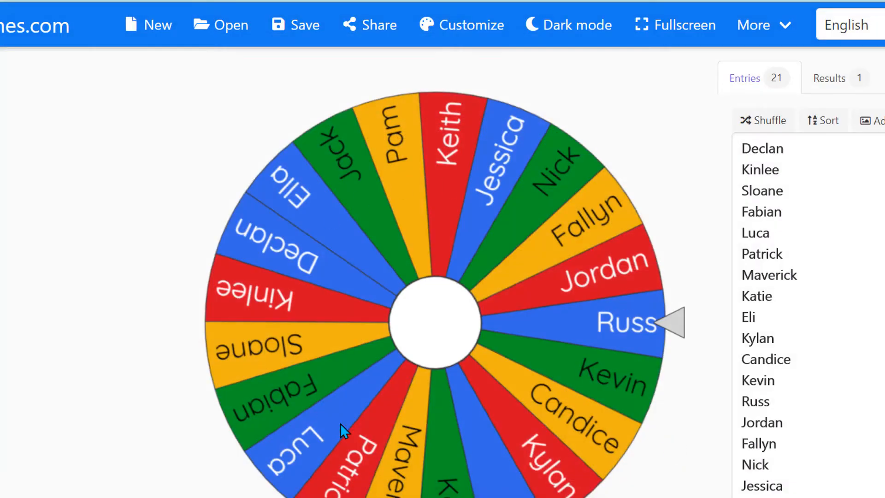
pyautogui.click(471, 25)
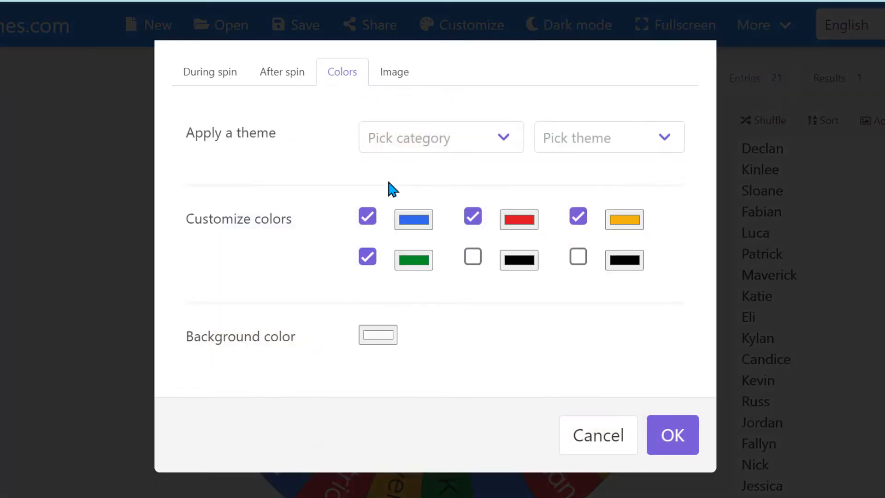
pyautogui.moveTo(511, 144)
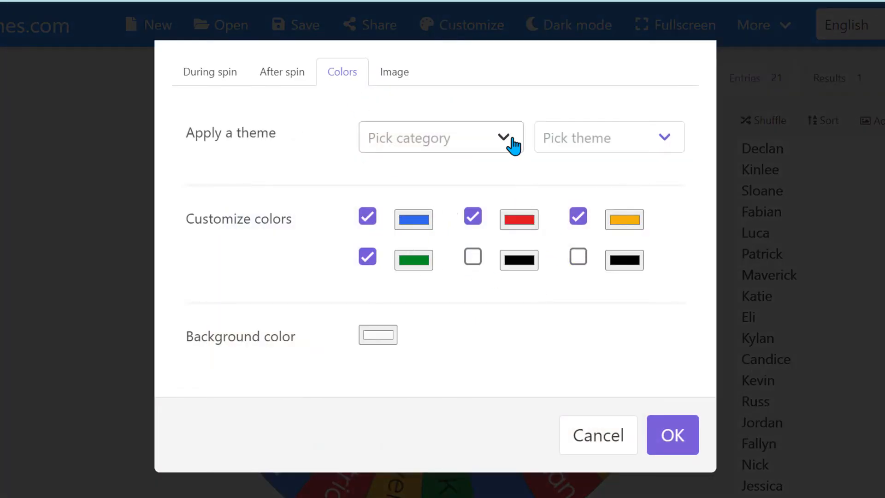
pyautogui.click(440, 138)
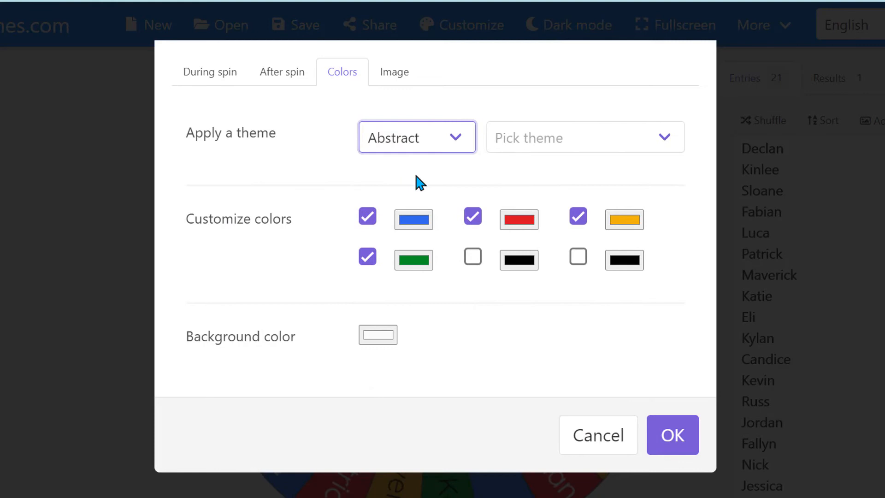
pyautogui.click(585, 136)
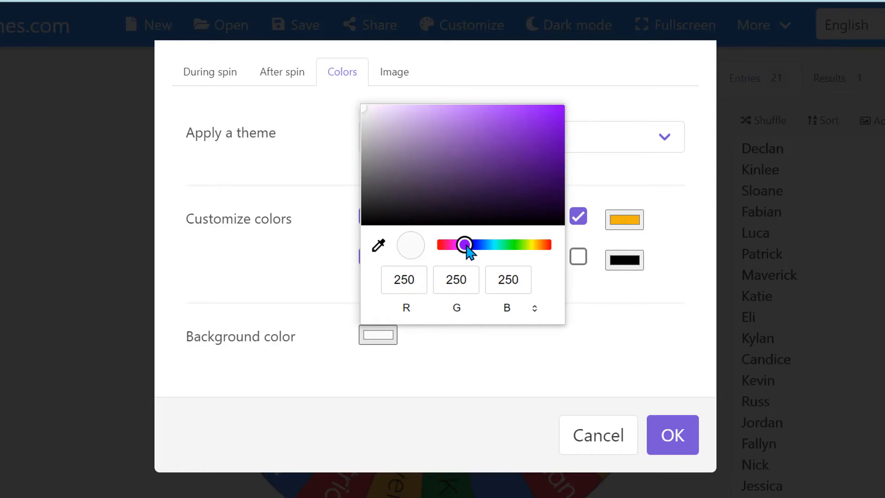
pyautogui.click(532, 142)
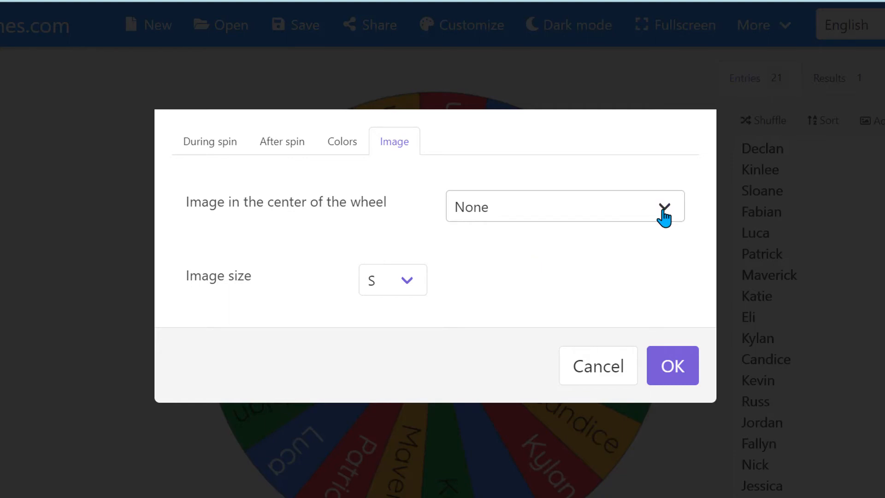
# - Set the wheel's center image to Cash from the gallery
pyautogui.click(664, 207)
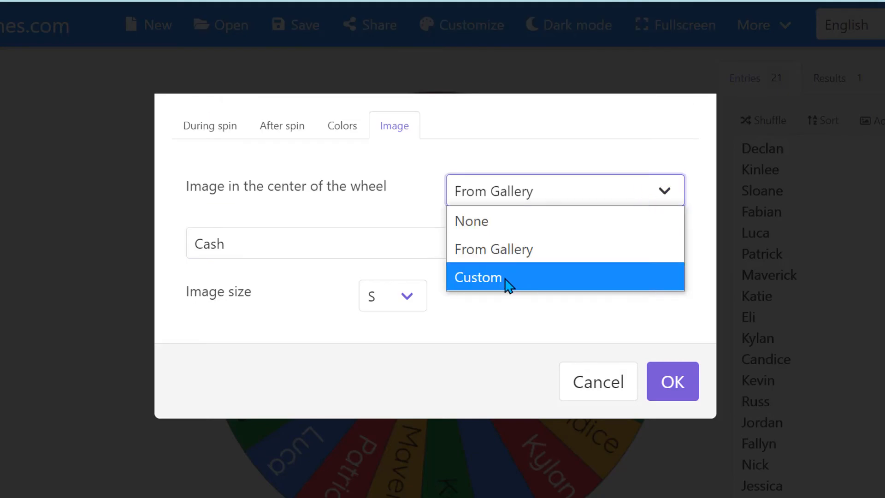
pyautogui.click(478, 277)
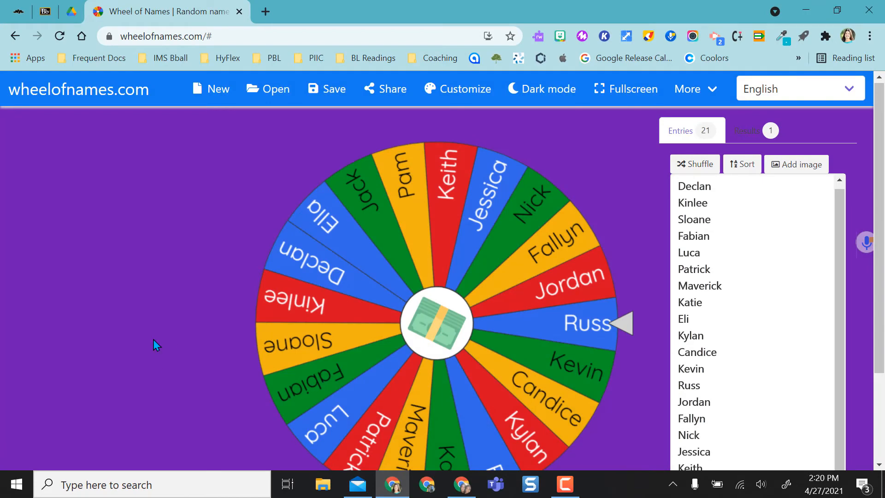
pyautogui.moveTo(434, 329)
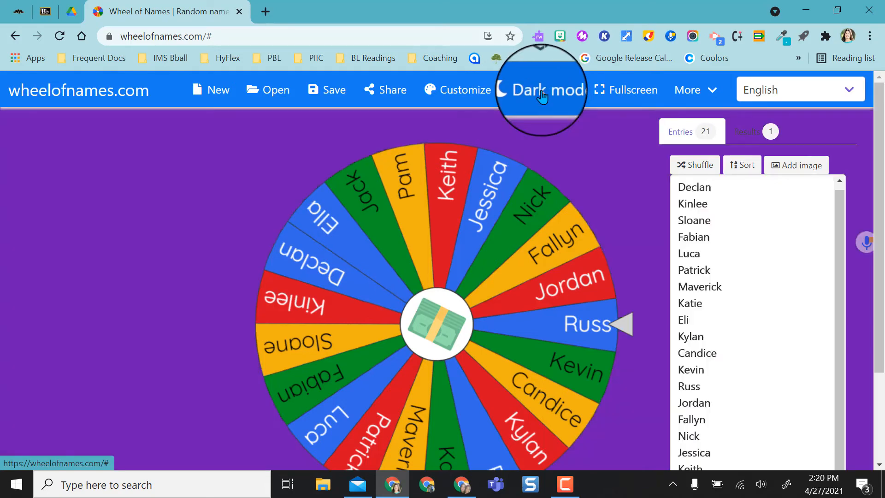
pyautogui.moveTo(625, 90)
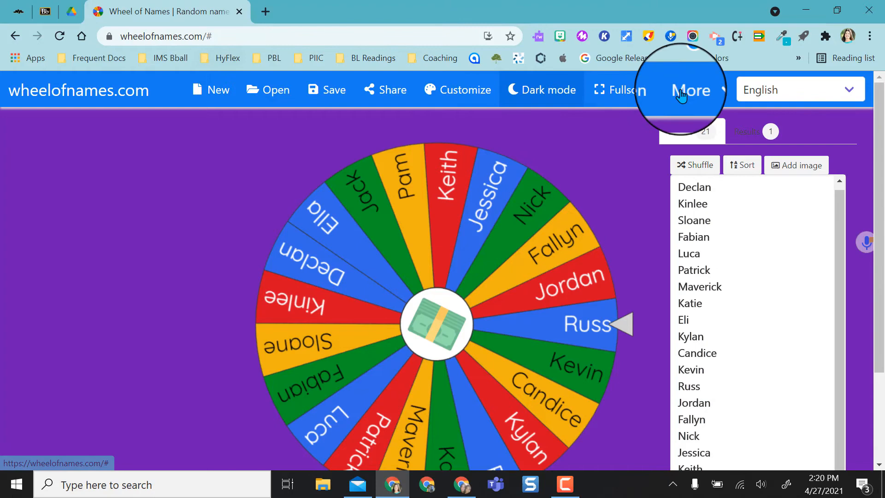
pyautogui.click(618, 89)
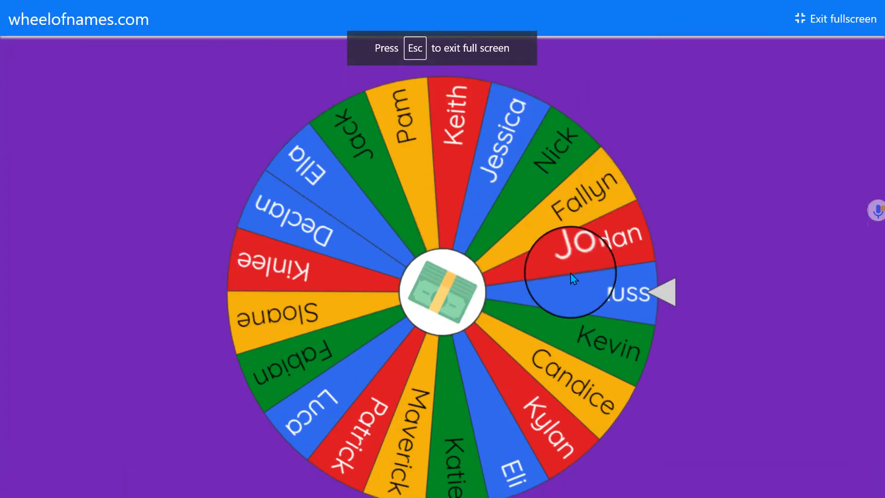
pyautogui.press('Escape')
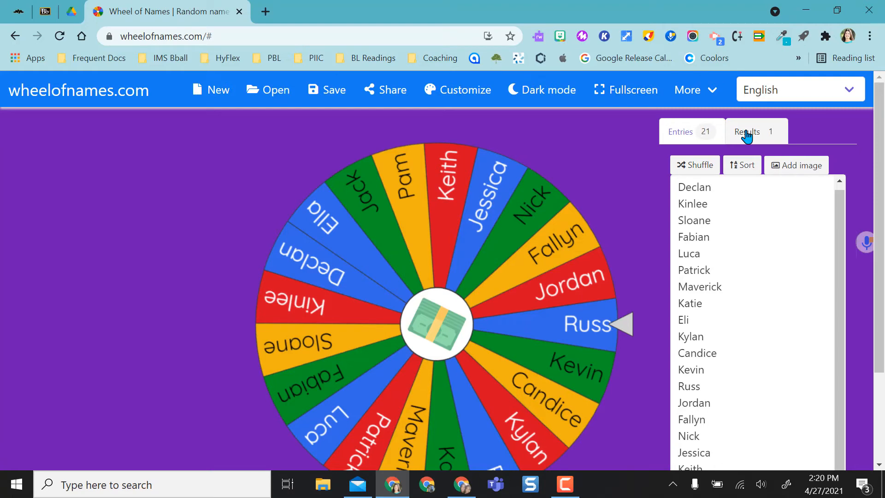
# - Clear the past results and open the saved 'Name that Animal' wheel
pyautogui.click(746, 132)
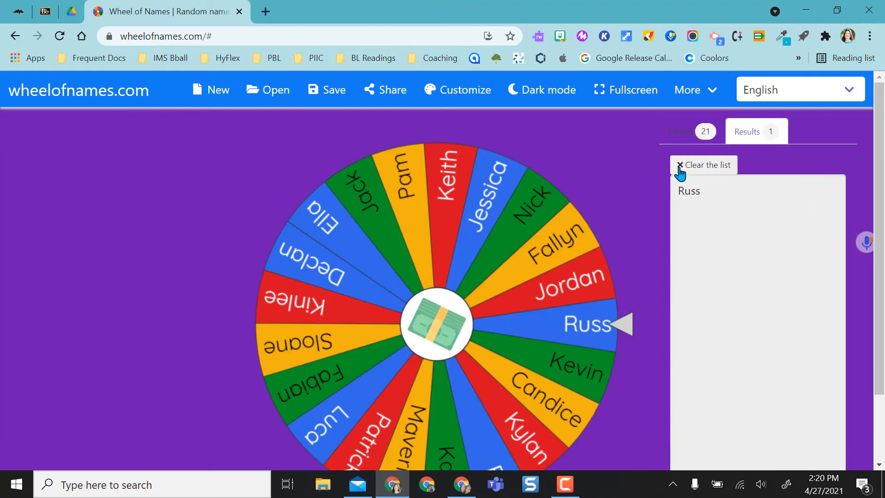
pyautogui.click(681, 131)
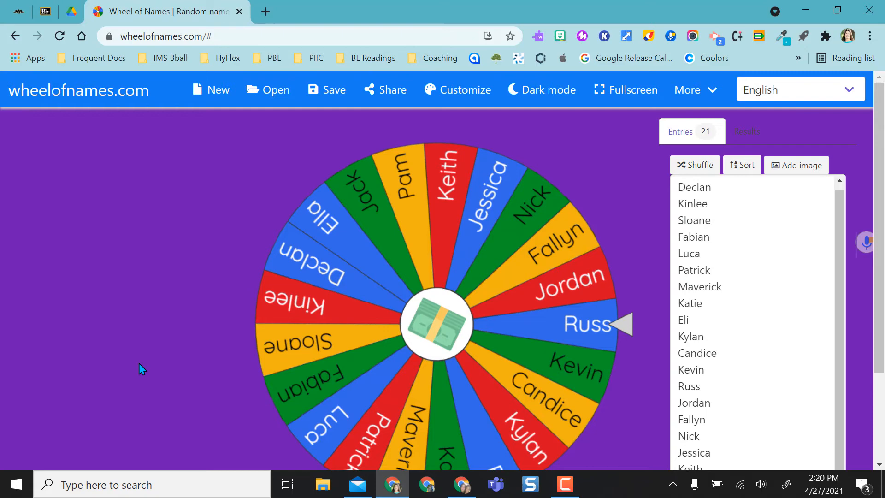
pyautogui.moveTo(233, 204)
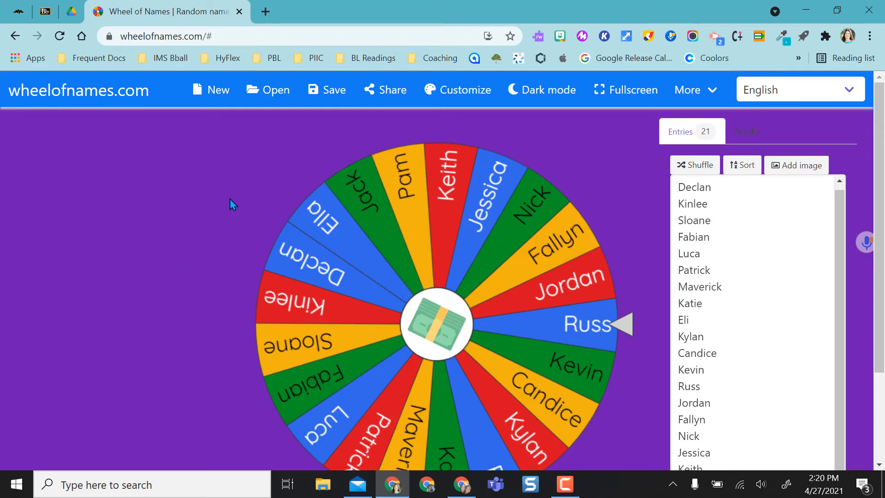
pyautogui.click(274, 89)
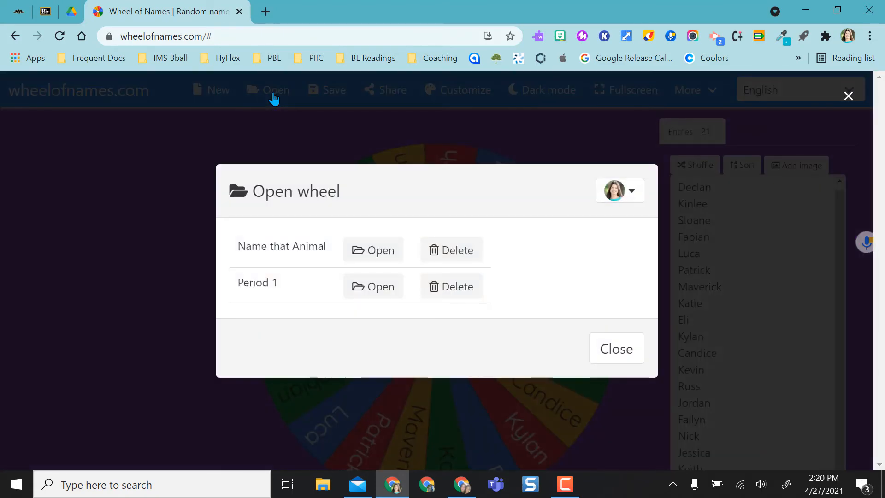
pyautogui.click(372, 249)
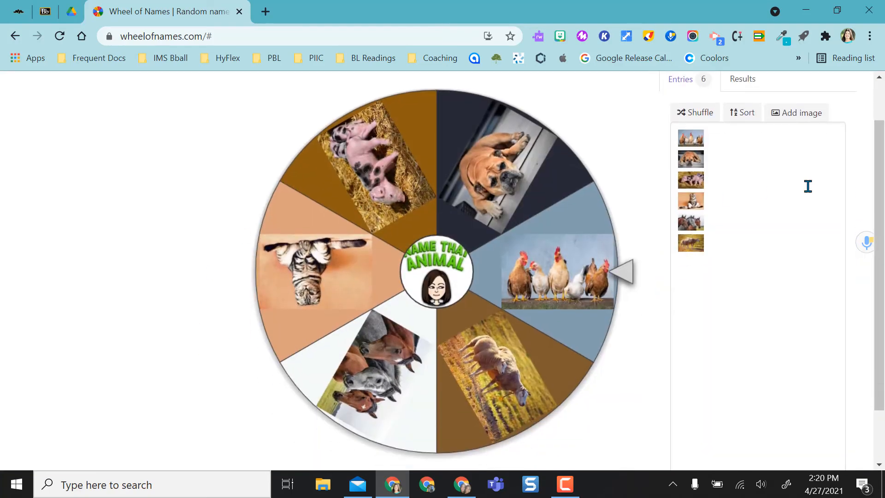
pyautogui.moveTo(697, 143)
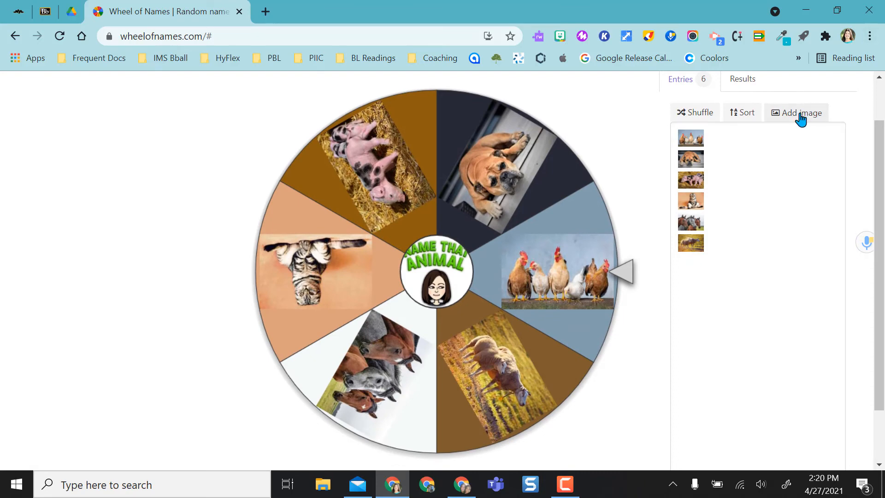
pyautogui.click(799, 113)
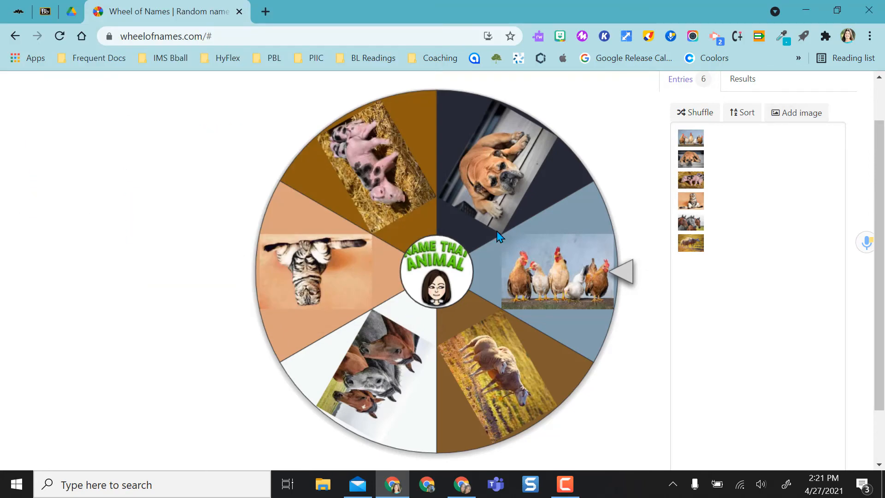
pyautogui.moveTo(442, 259)
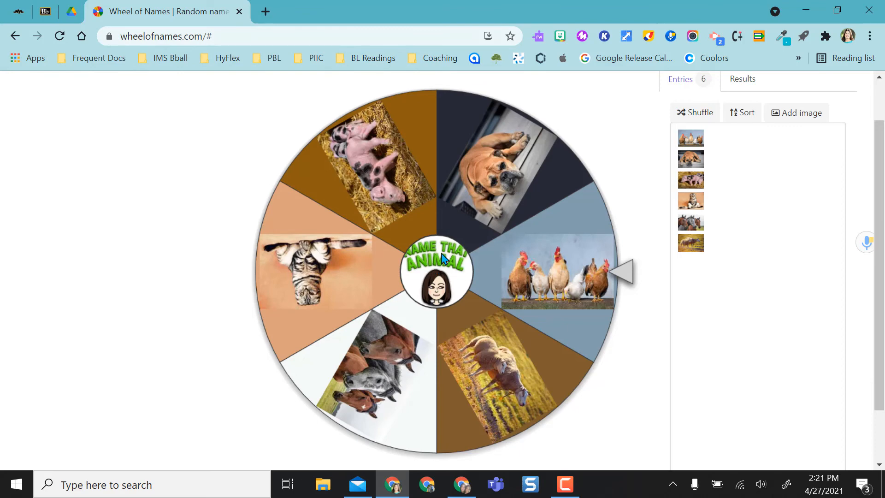
pyautogui.moveTo(454, 273)
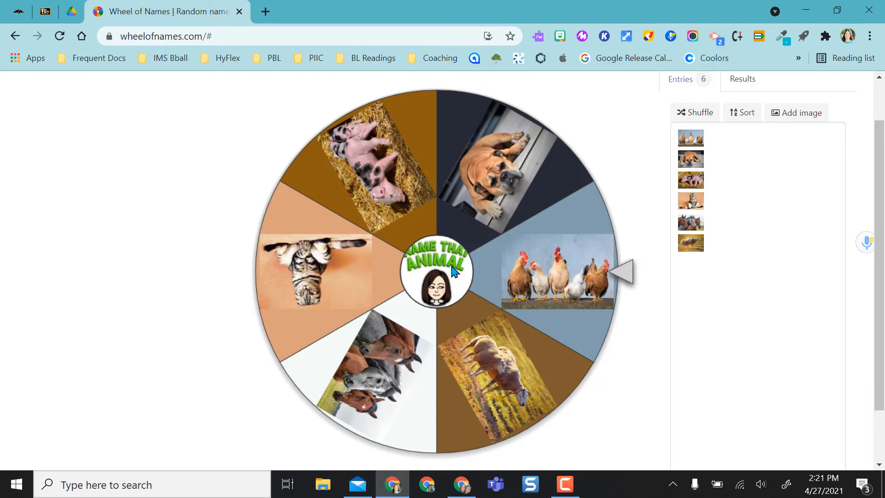
pyautogui.moveTo(444, 284)
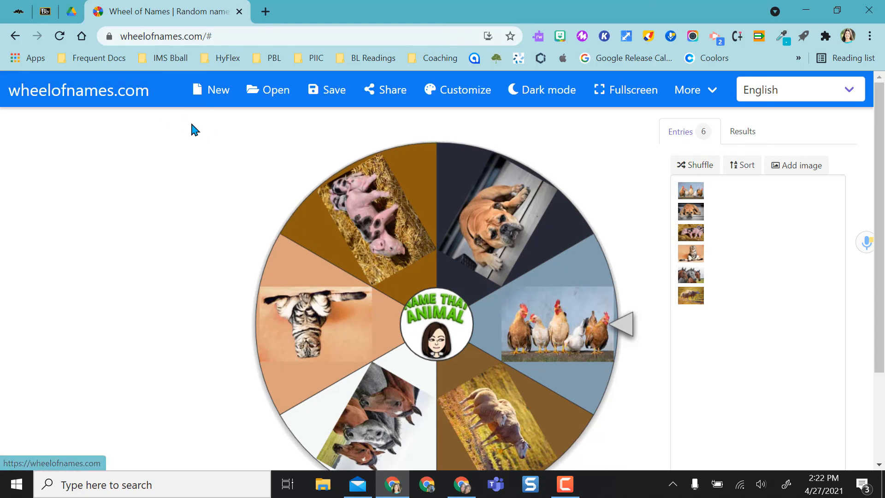
pyautogui.moveTo(188, 175)
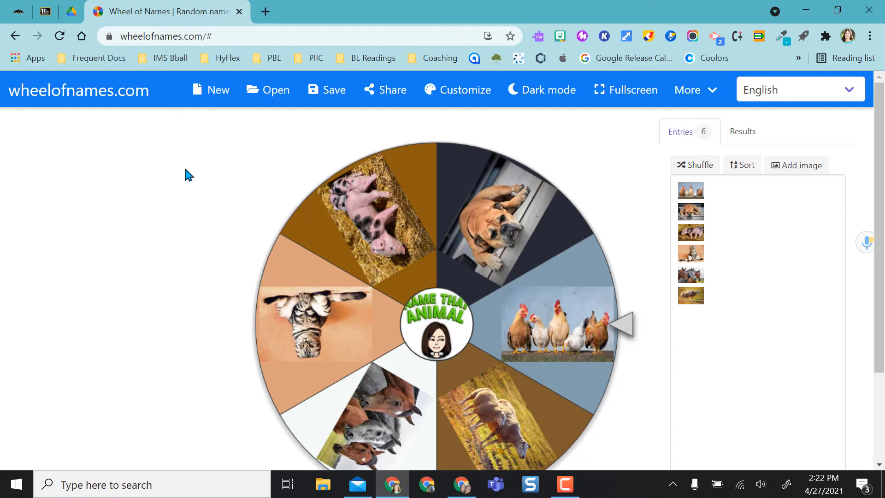